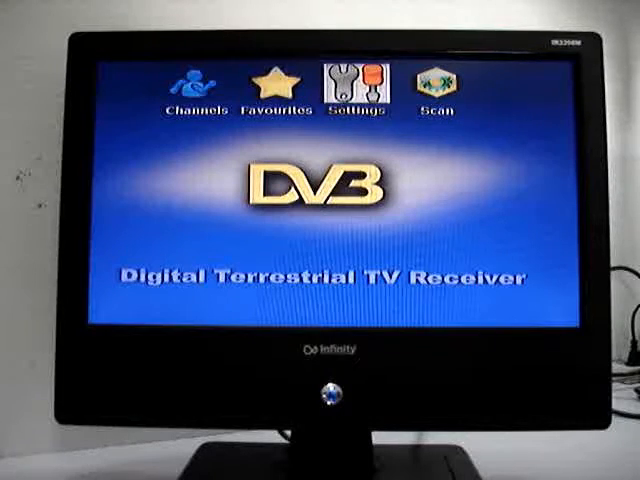
# - Select the Scan icon and open its settings, showing automatic scanning for Europe
pyautogui.click(435, 82)
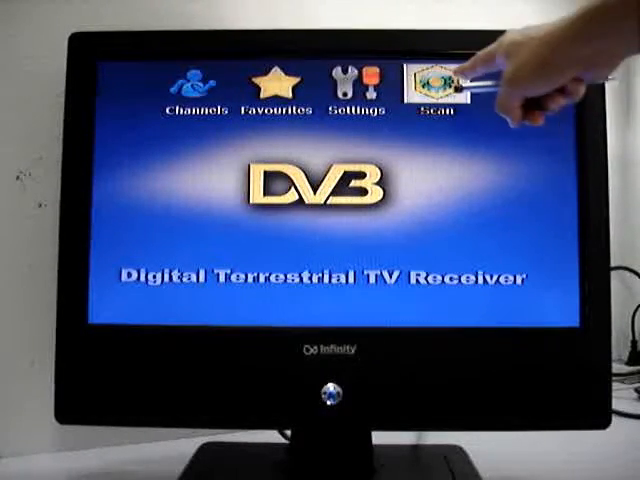
pyautogui.click(434, 80)
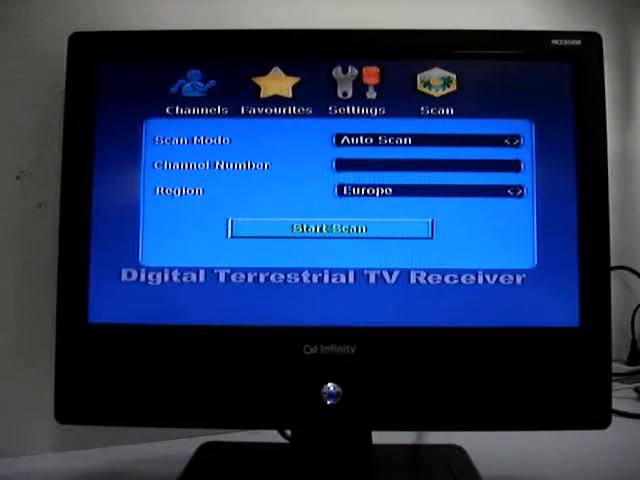
pyautogui.click(330, 228)
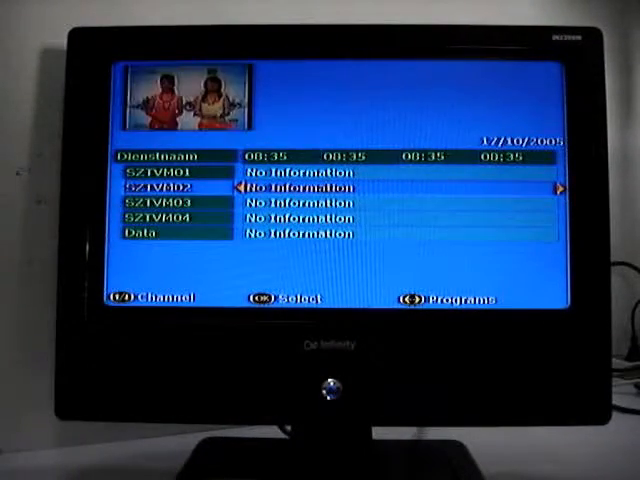
# - Move the EPG selection down from SZTVM02 to SZTVM03
pyautogui.press('down')
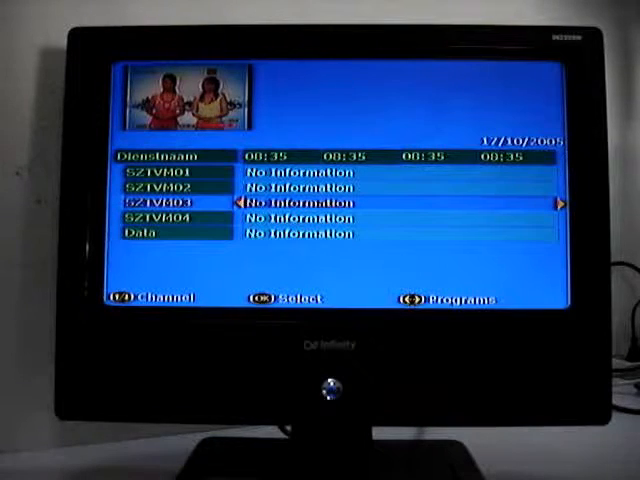